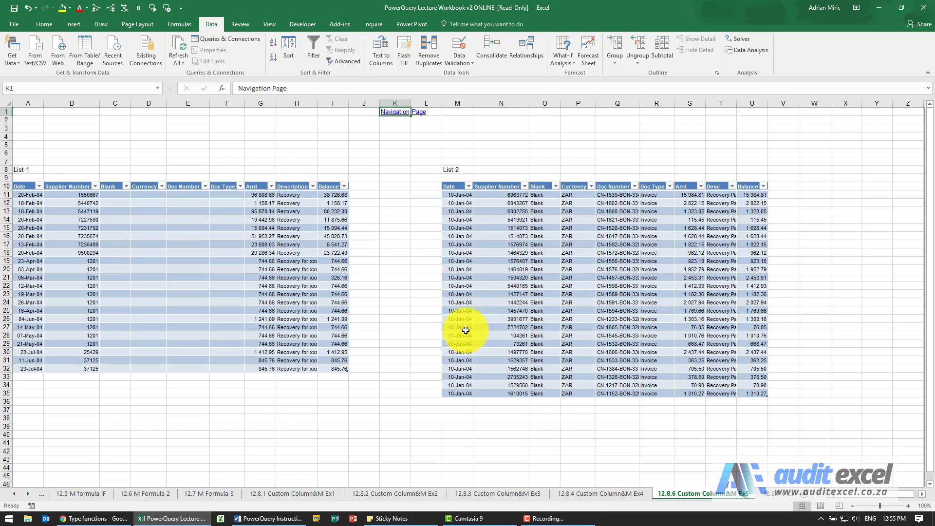
pyautogui.moveTo(376, 282)
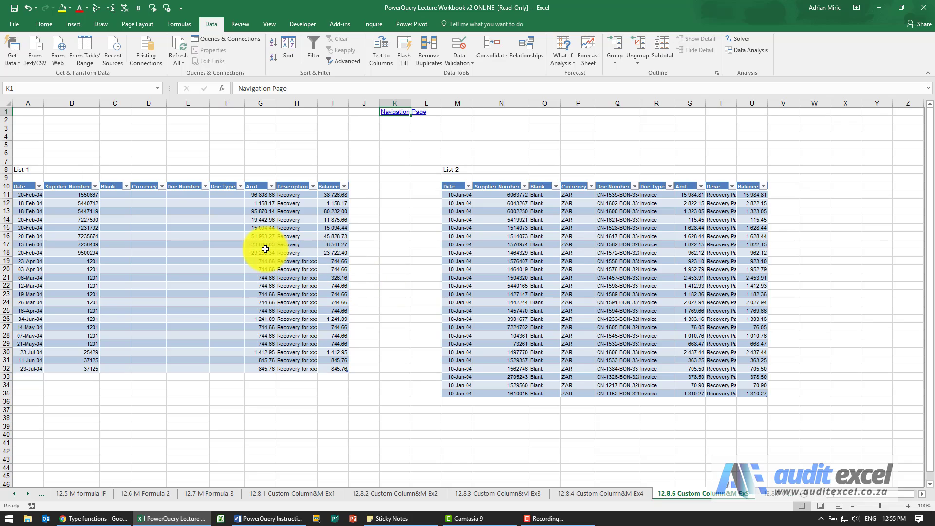
# Step: Load the List 1 table into the Power Query editor as query Table27
pyautogui.click(260, 249)
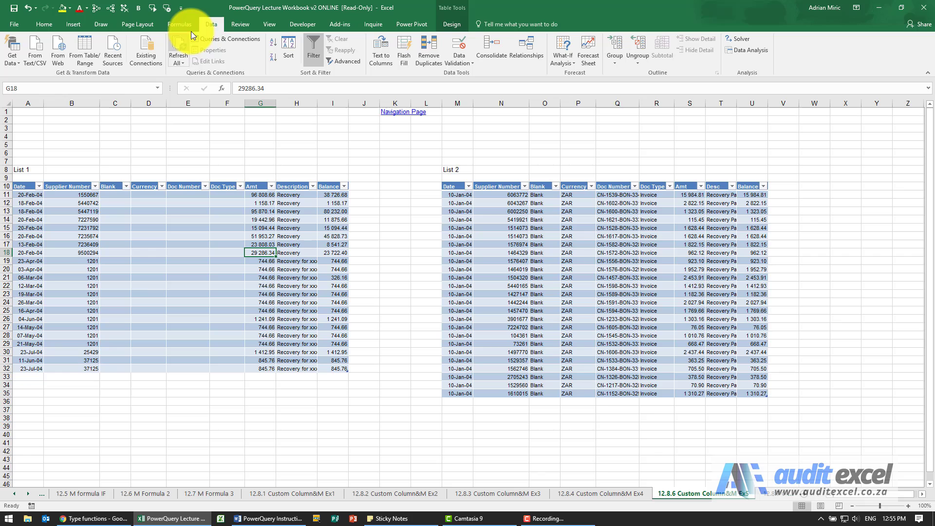
pyautogui.click(84, 51)
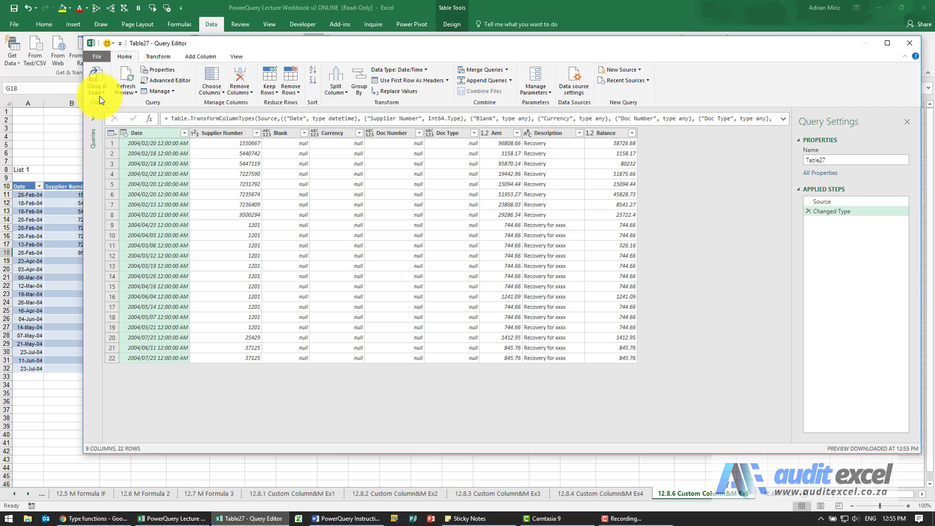
# Step: Save Table27 as a connection-only query, then select a cell in the List 2 table
pyautogui.click(96, 83)
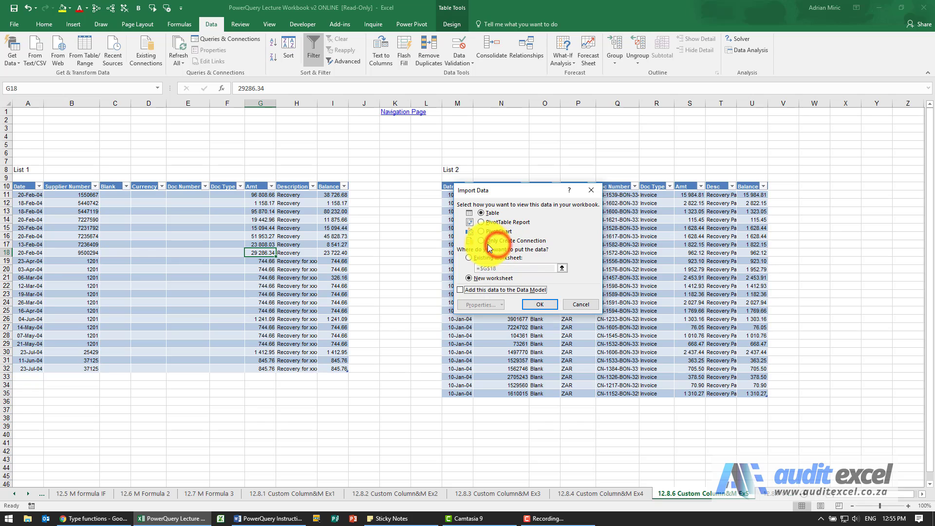
pyautogui.click(537, 304)
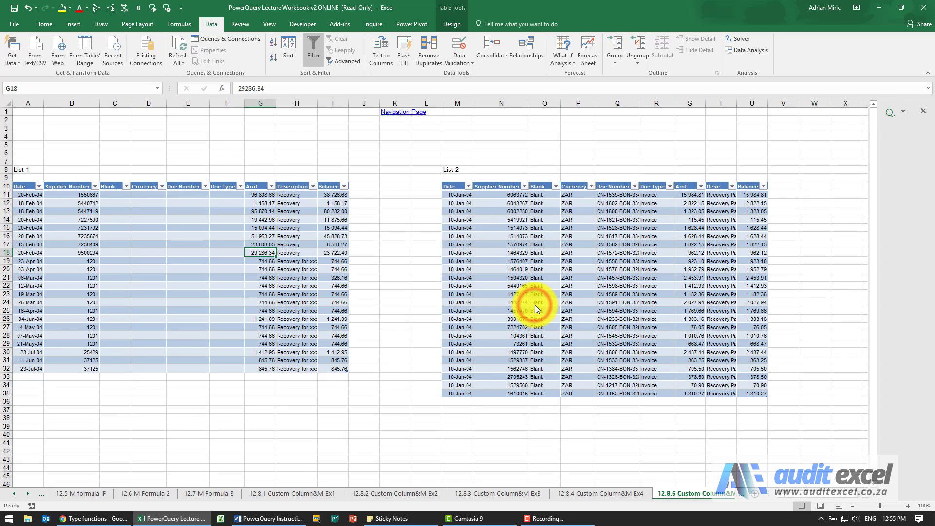
pyautogui.click(229, 39)
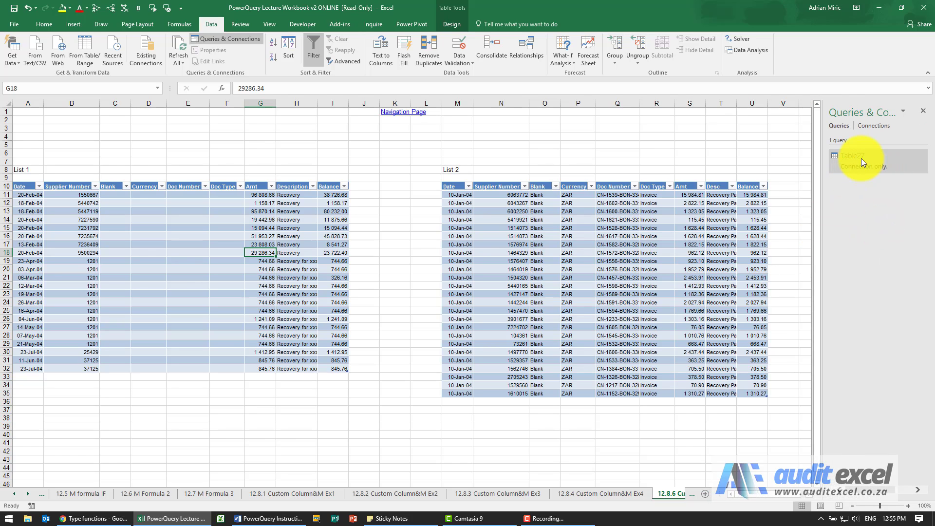
pyautogui.click(577, 320)
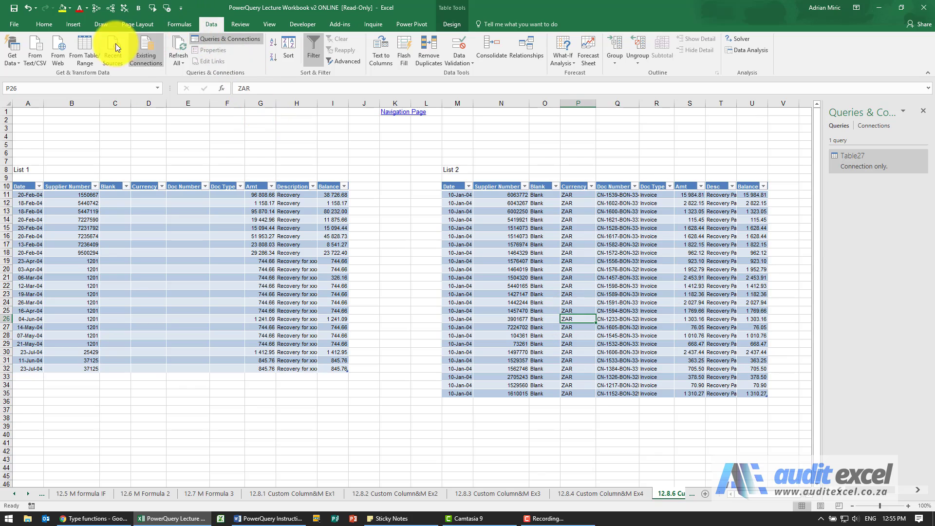
# Step: Load List 2 as query Table28 and multiply its Balance column by -1
pyautogui.click(112, 50)
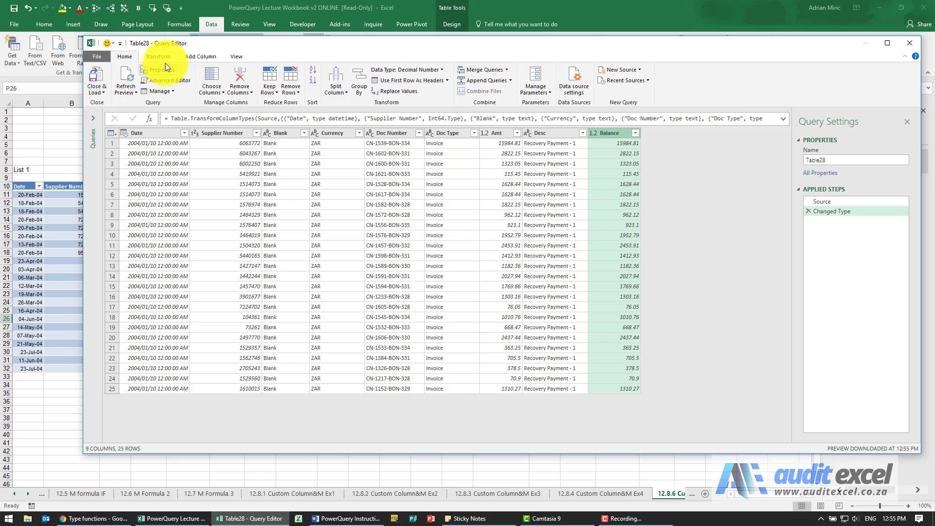
pyautogui.click(158, 56)
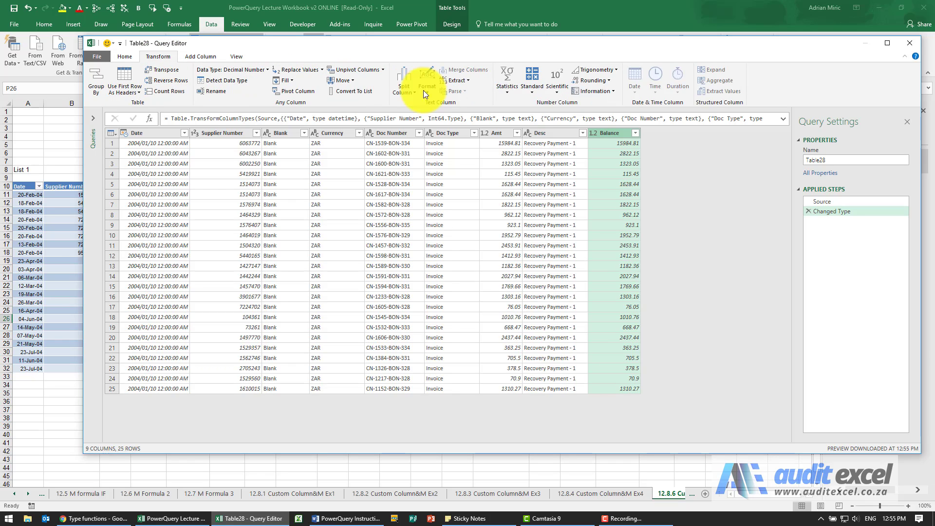
pyautogui.click(530, 78)
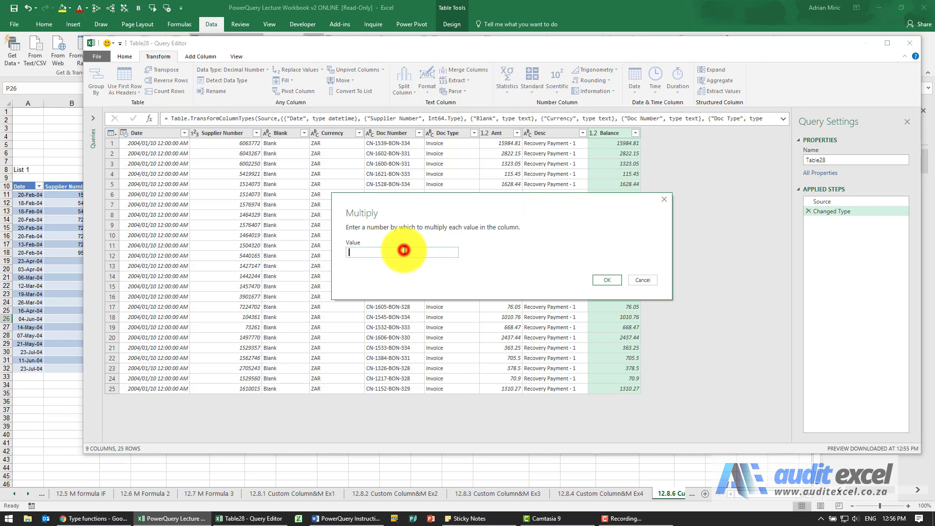
pyautogui.write('-1')
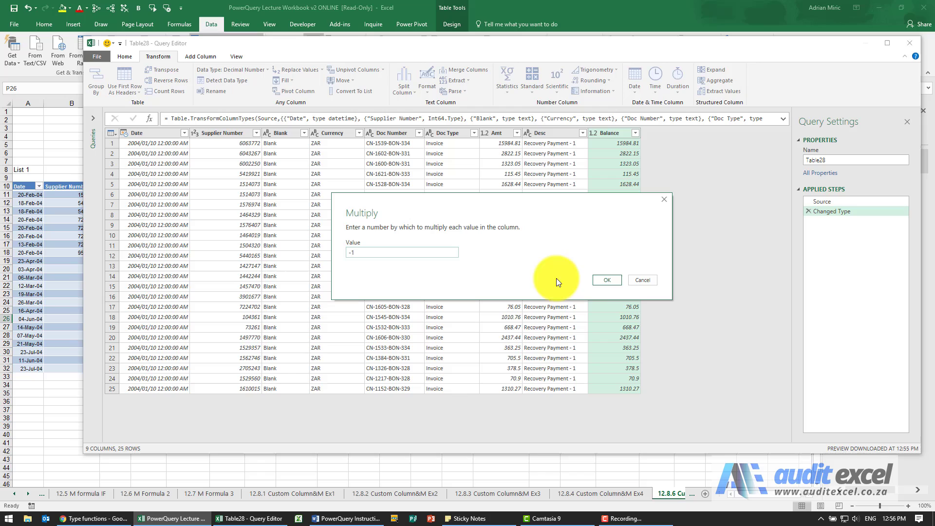
pyautogui.click(606, 280)
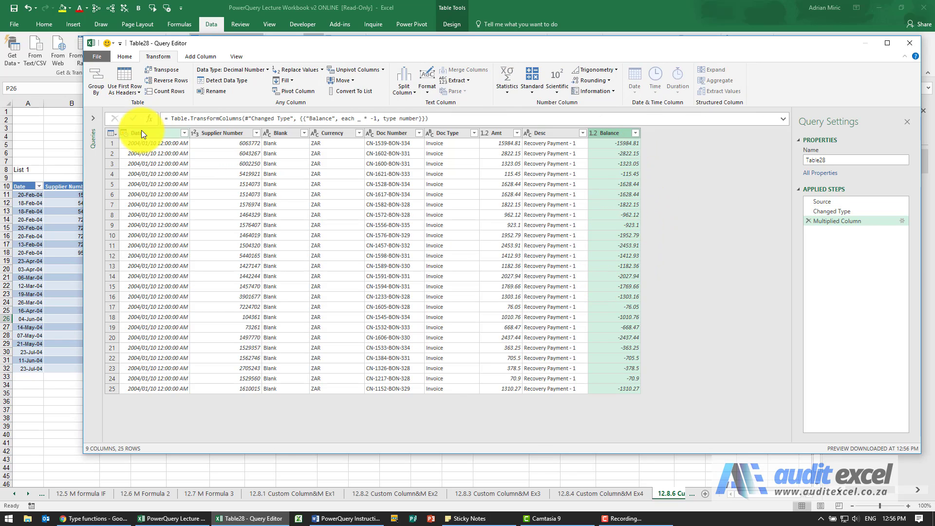
pyautogui.click(124, 56)
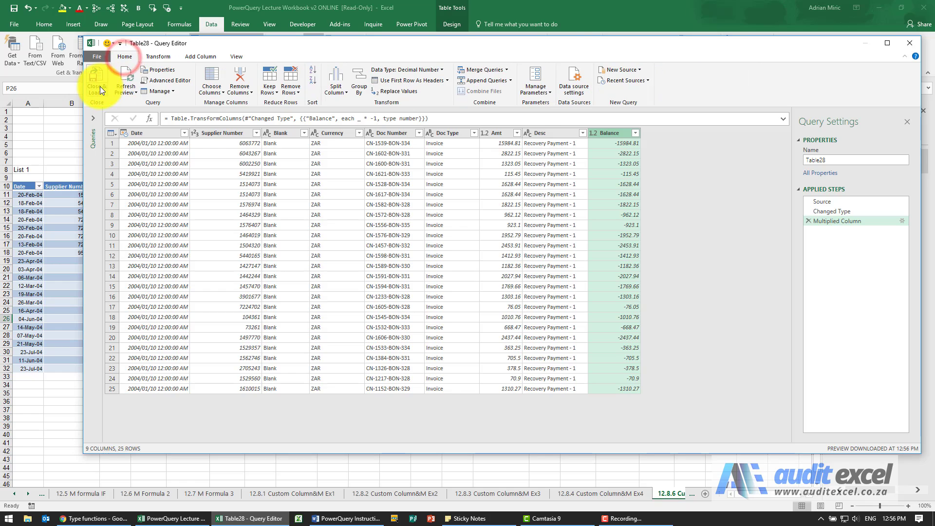
# Step: Save Table28 as a connection-only query with no data loaded to a sheet
pyautogui.click(93, 84)
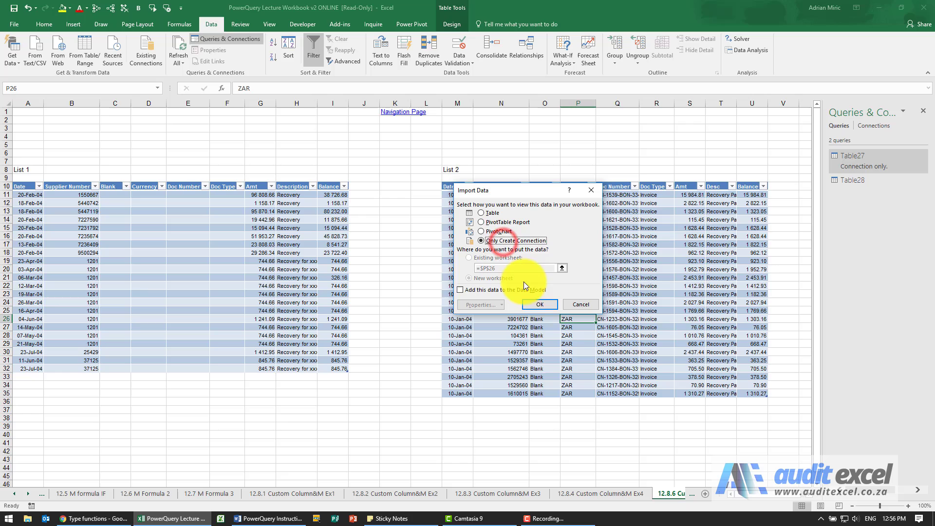
pyautogui.click(539, 304)
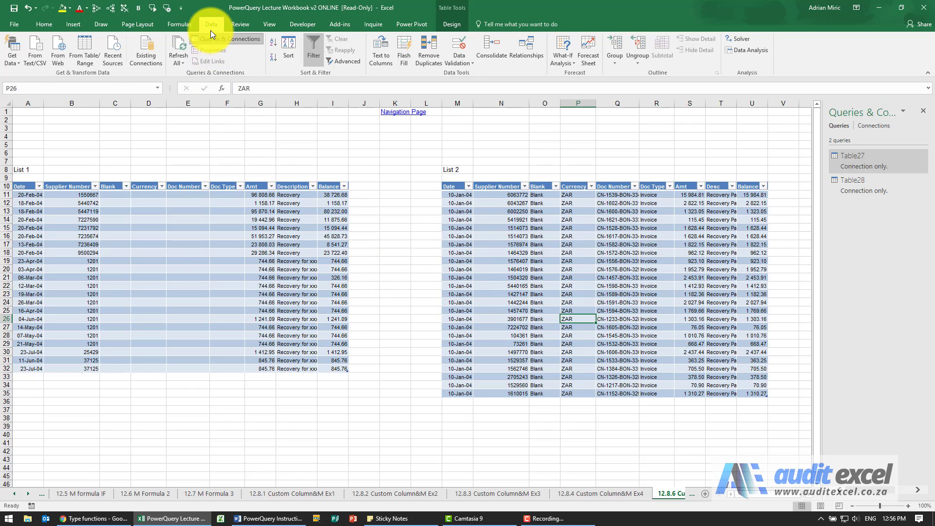
# Step: Append Table28 beneath primary table Table27 into a new Append1 query
pyautogui.click(12, 48)
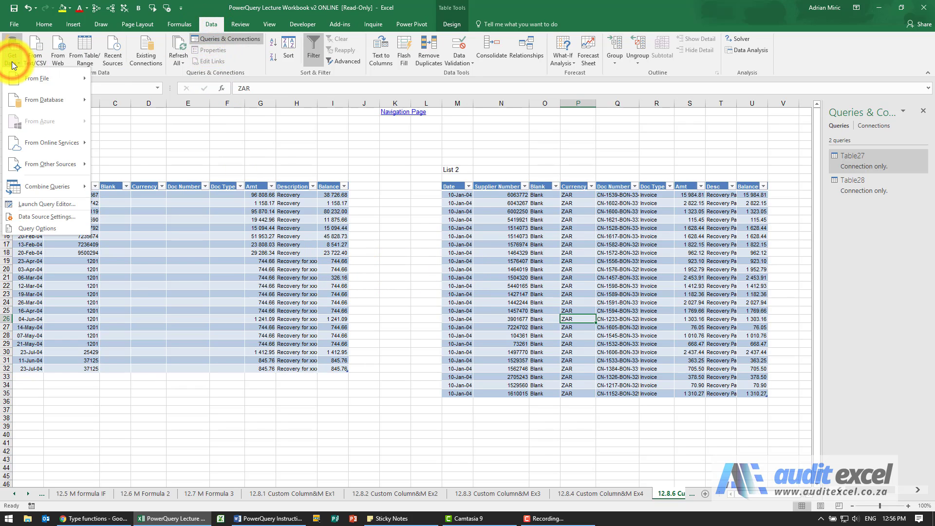
pyautogui.moveTo(45, 188)
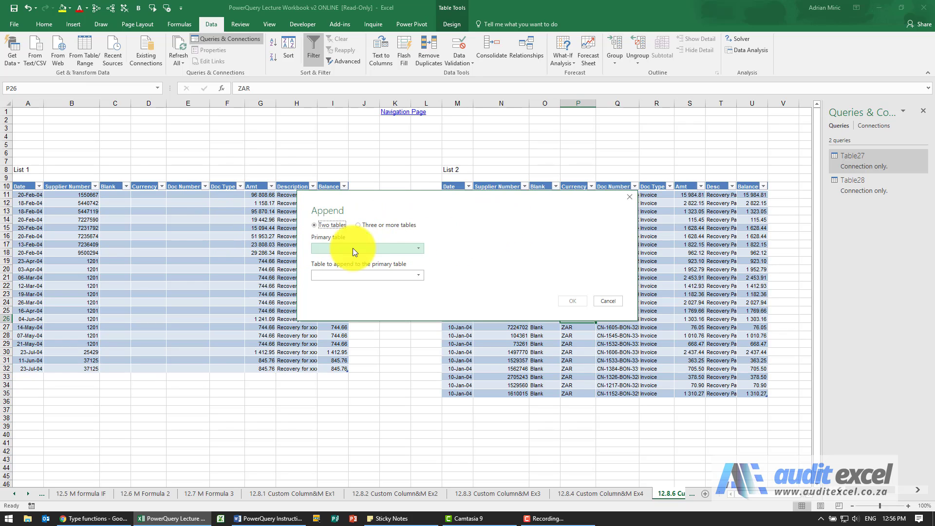
pyautogui.click(418, 248)
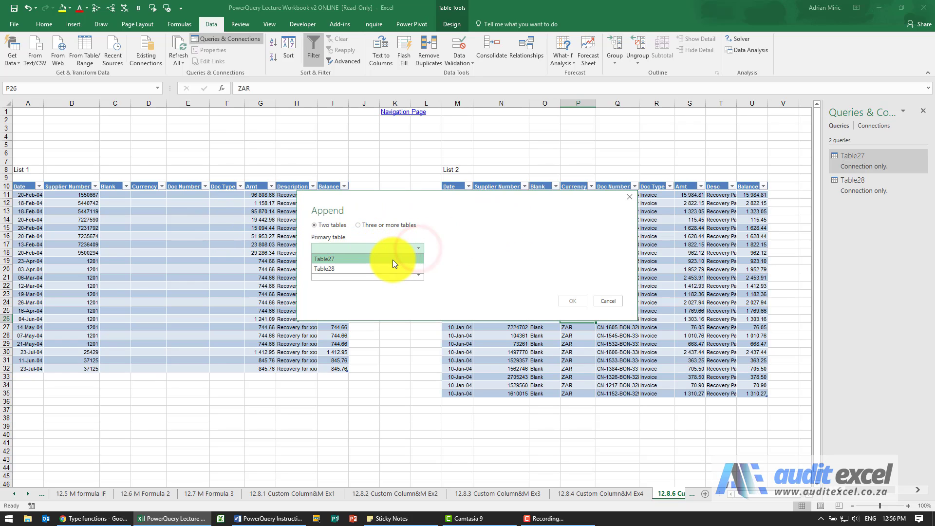
pyautogui.click(326, 258)
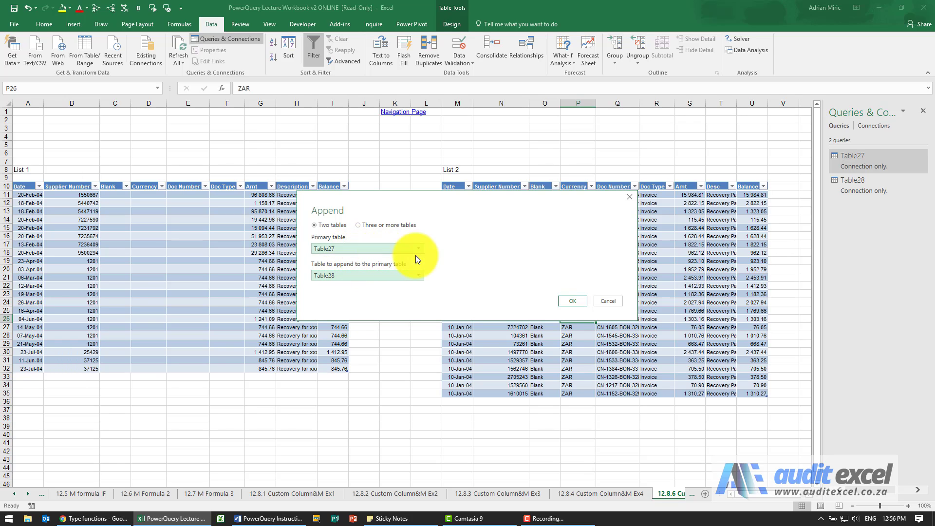
pyautogui.click(571, 300)
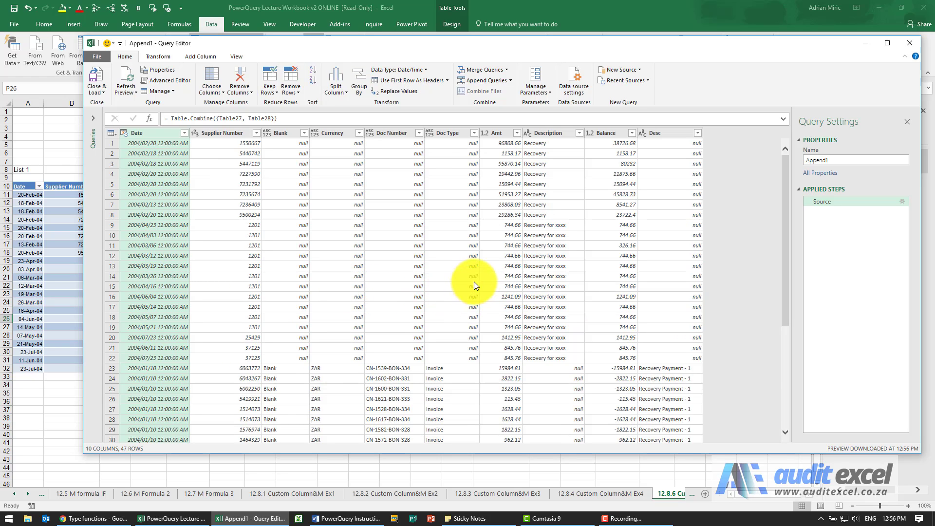
pyautogui.moveTo(205, 195)
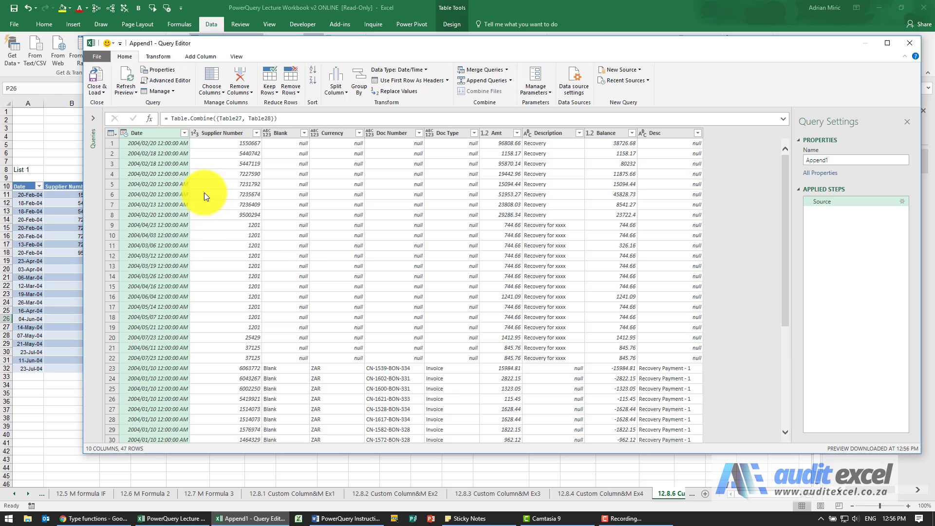
pyautogui.moveTo(624, 149)
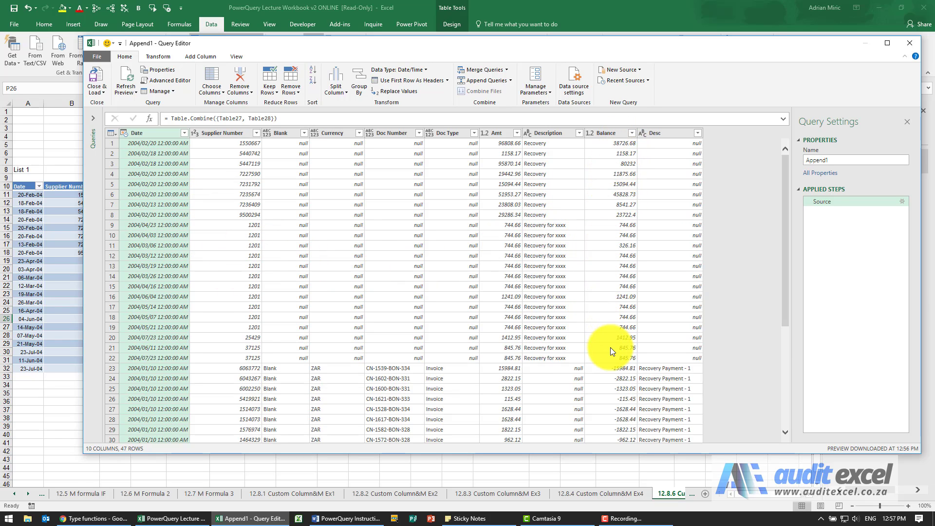
# Step: Review the combined Append1 rows and close the editor back to the worksheet
pyautogui.scroll(-3)
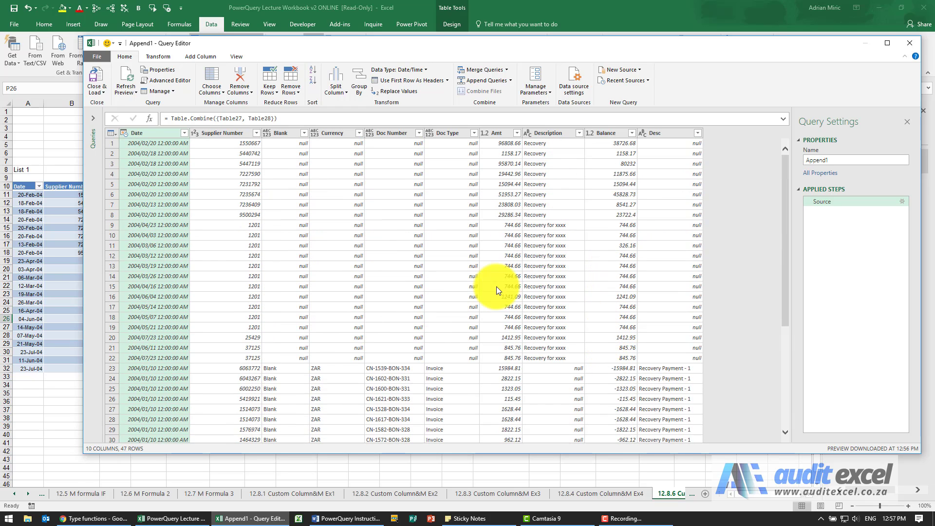
pyautogui.moveTo(463, 370)
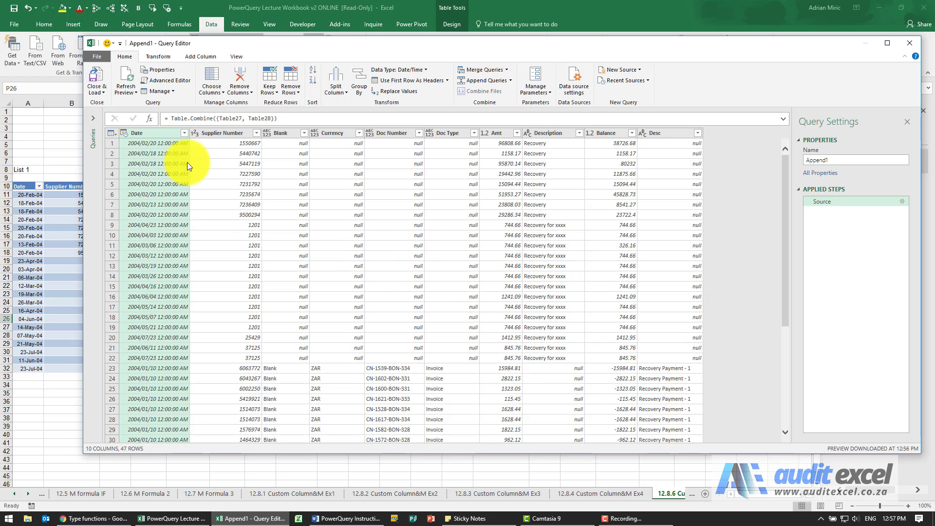
pyautogui.click(96, 80)
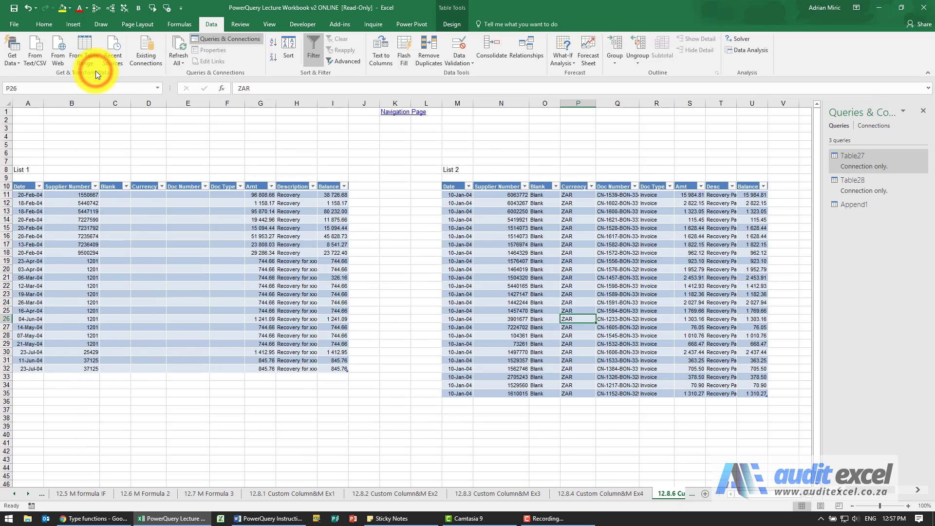